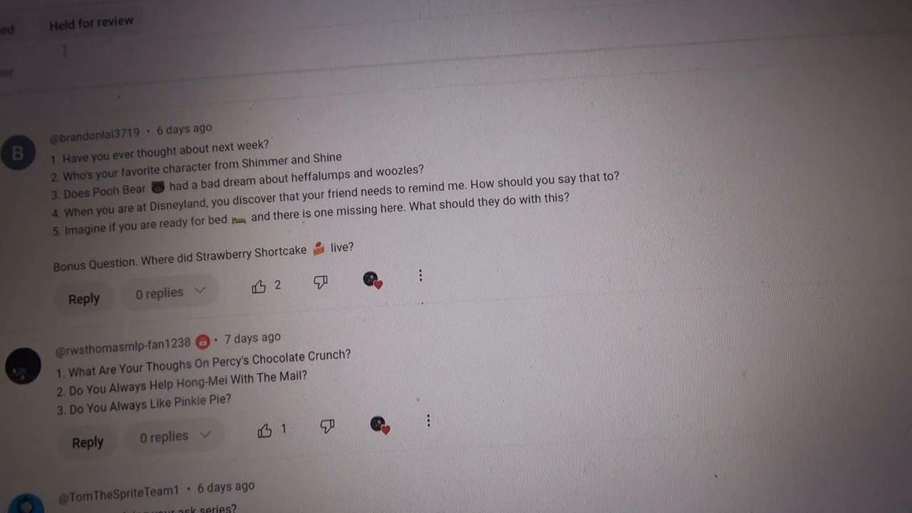
mouse_move(149, 100)
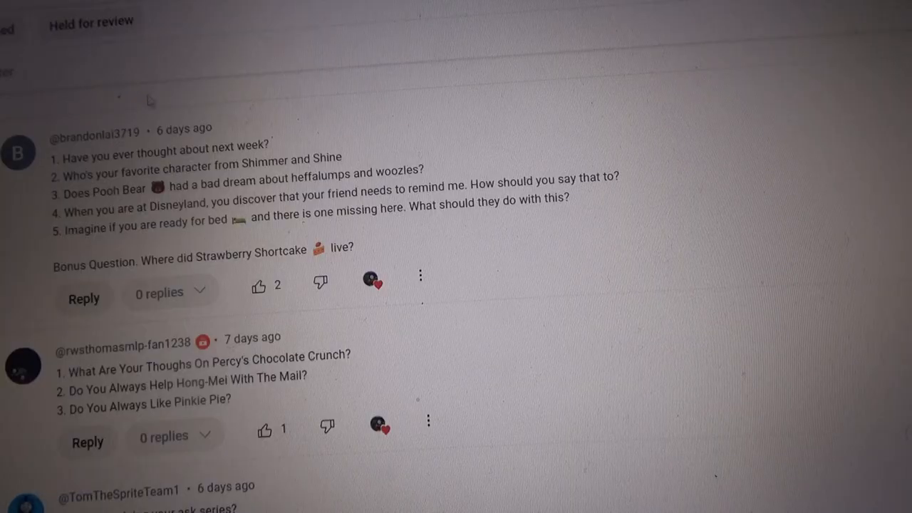
mouse_move(299, 146)
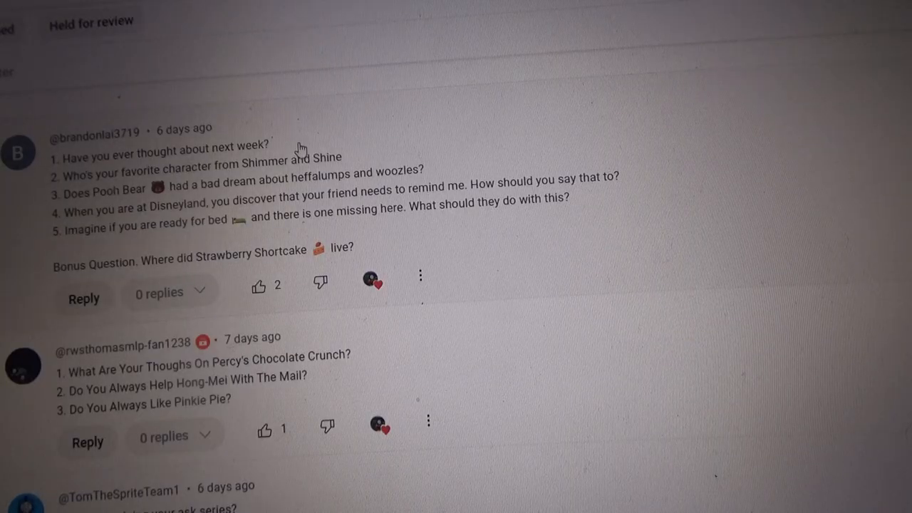
mouse_move(262, 111)
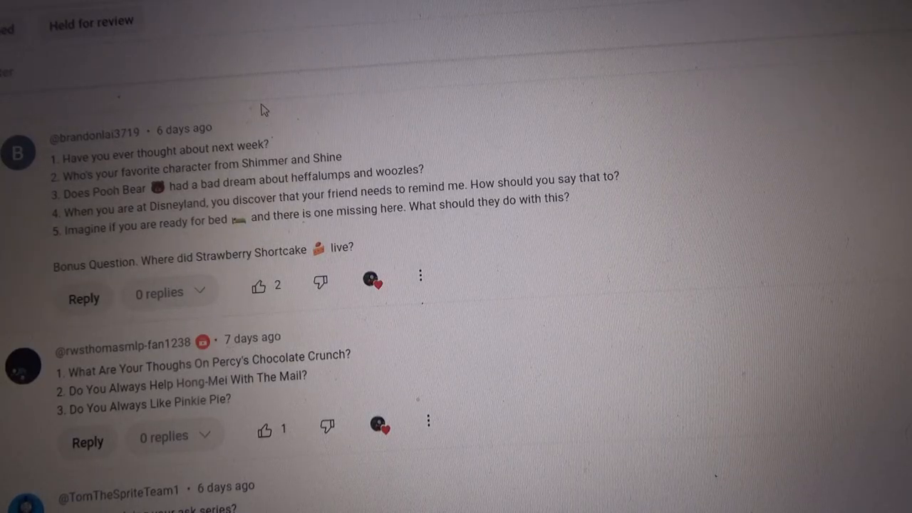